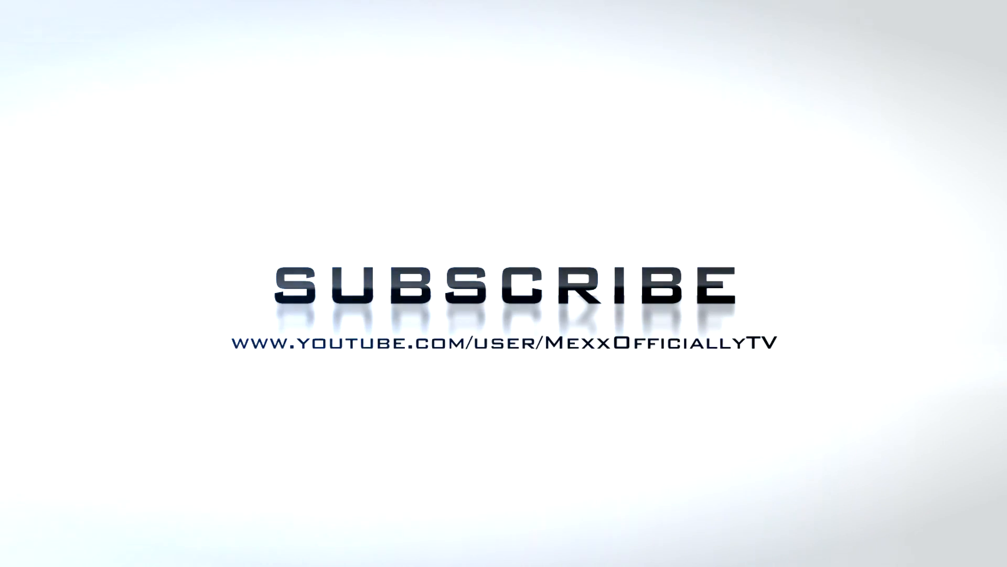
Create a new 500 × 500 px, 72 ppi document with a transparent background.
click(132, 553)
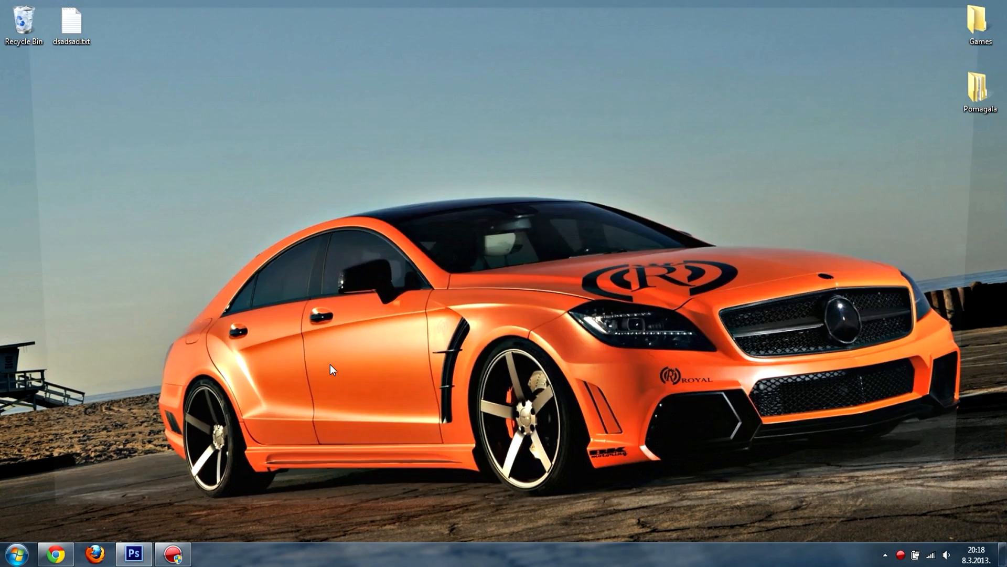
click(135, 554)
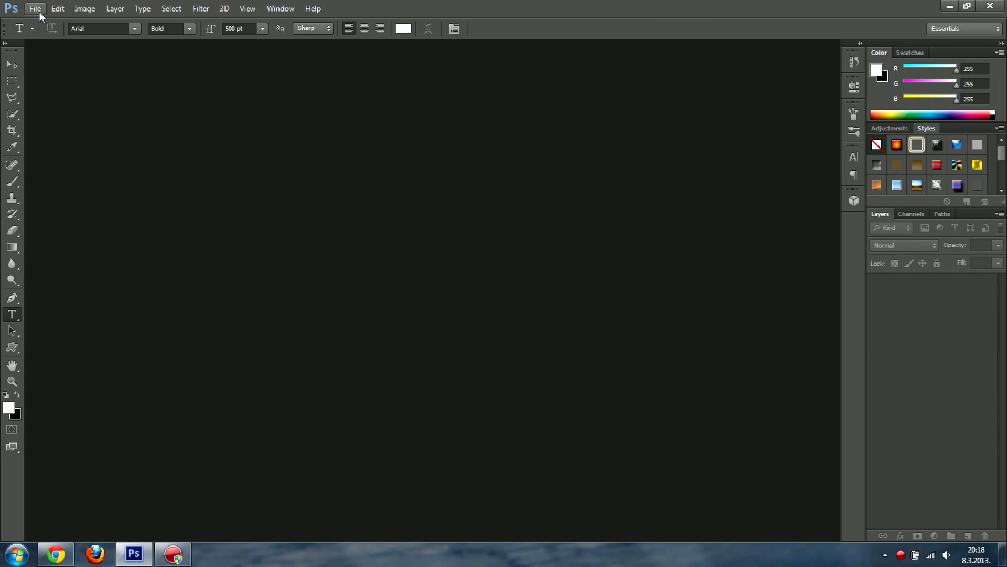
click(38, 8)
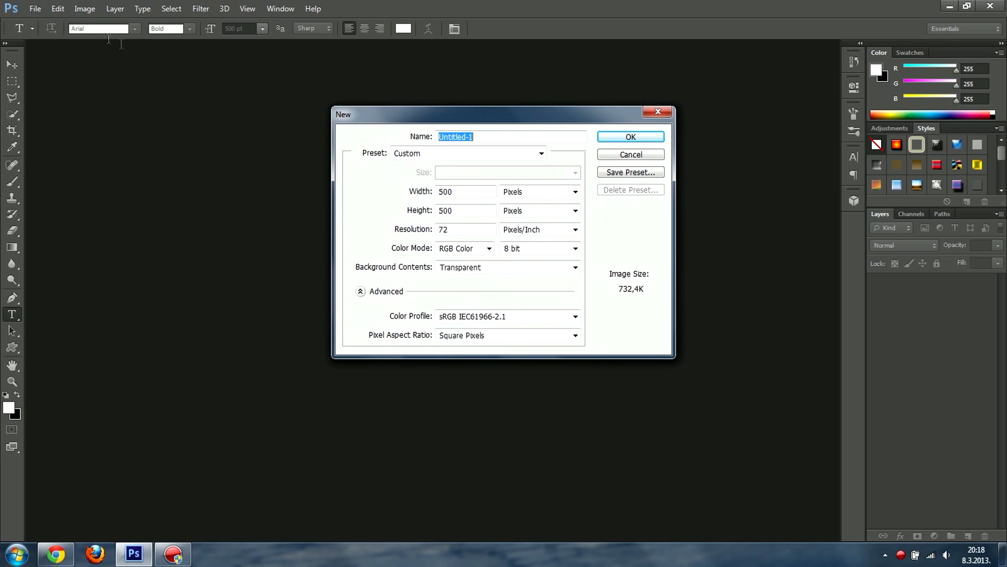
click(541, 153)
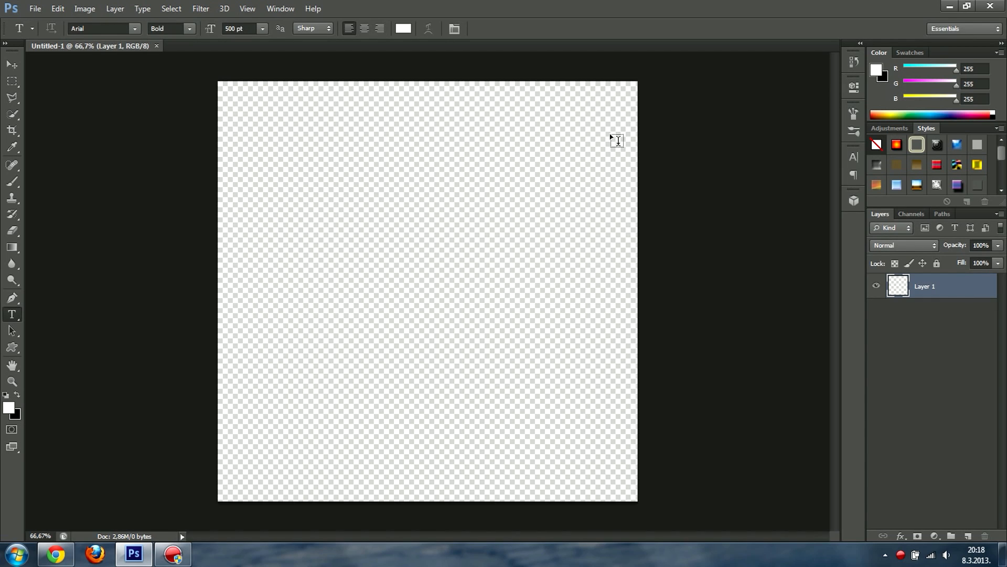
mouse_move(67, 177)
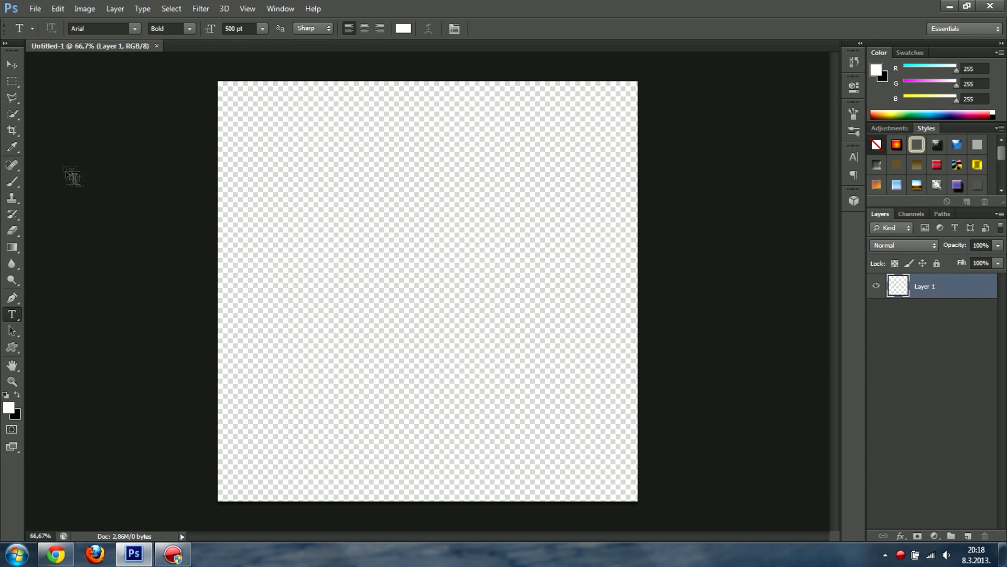
Select the Brush tool with a small soft round tip from the preset picker.
click(13, 180)
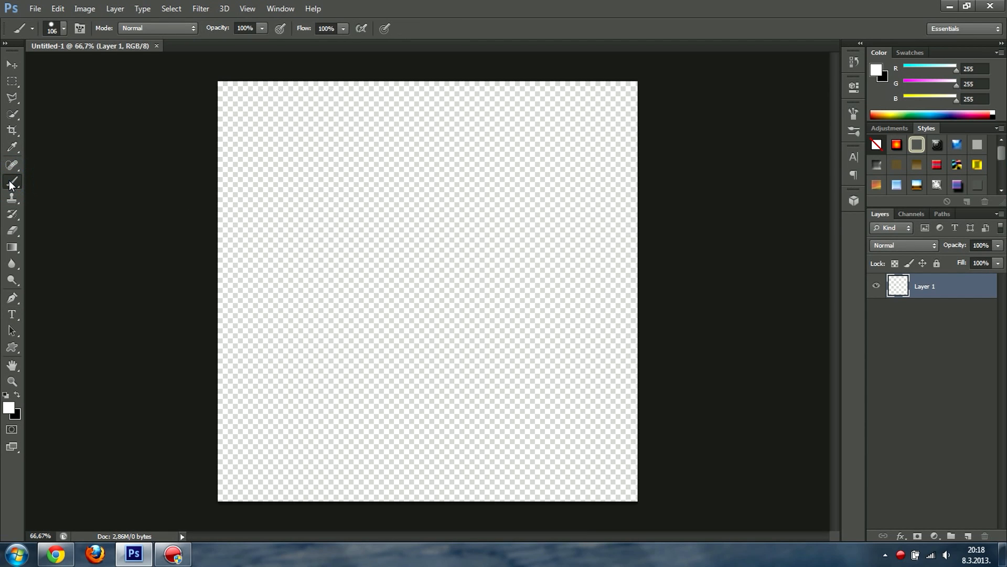
click(61, 28)
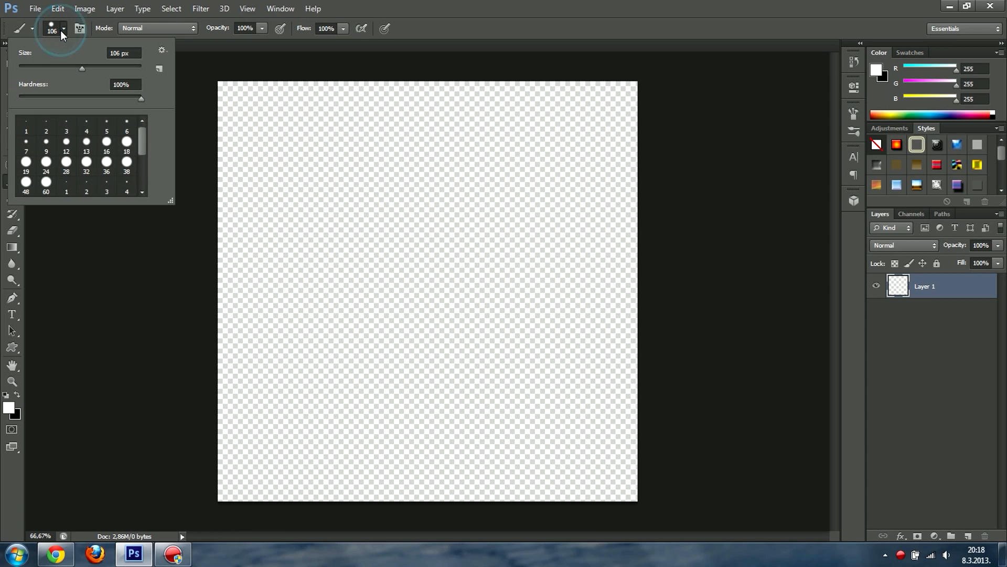
mouse_move(82, 118)
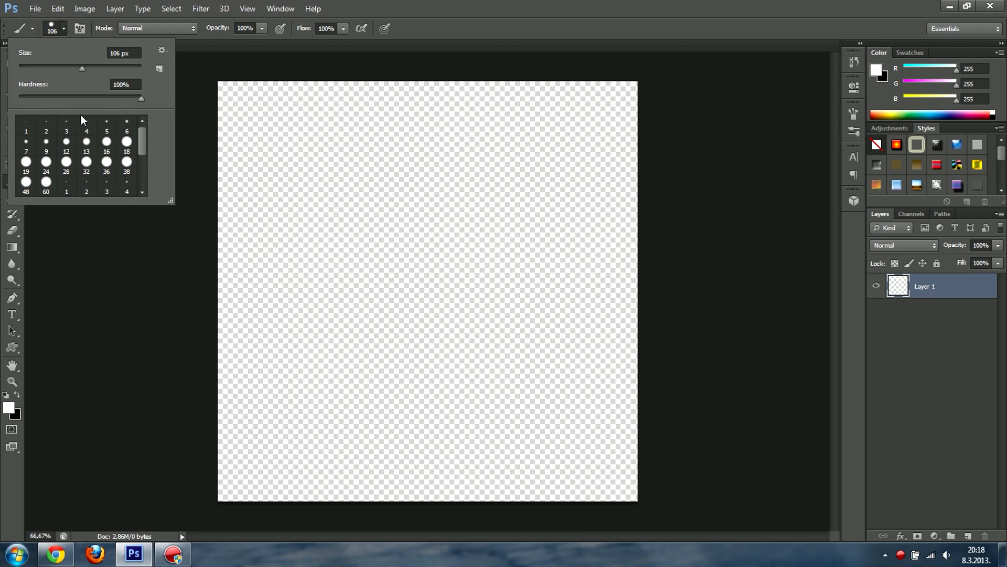
scroll(down, 3)
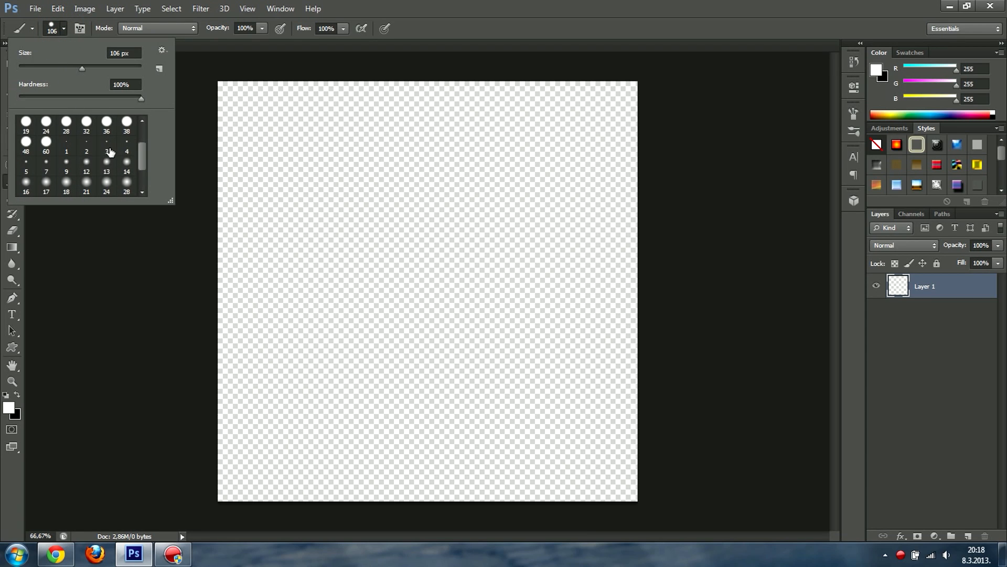
click(126, 146)
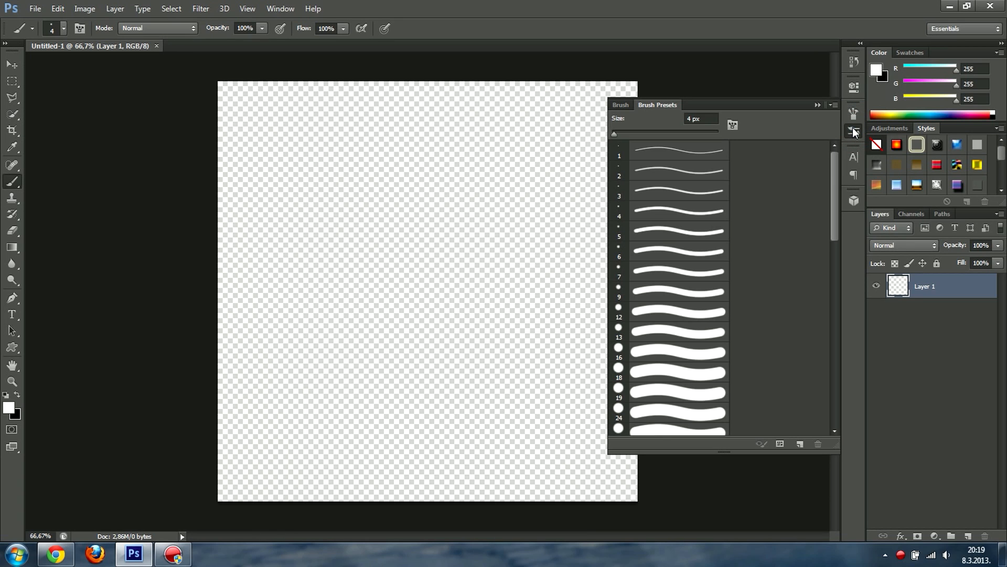
In the Brush panel enable Shape Dynamics and set a 3 px soft round tip.
click(621, 105)
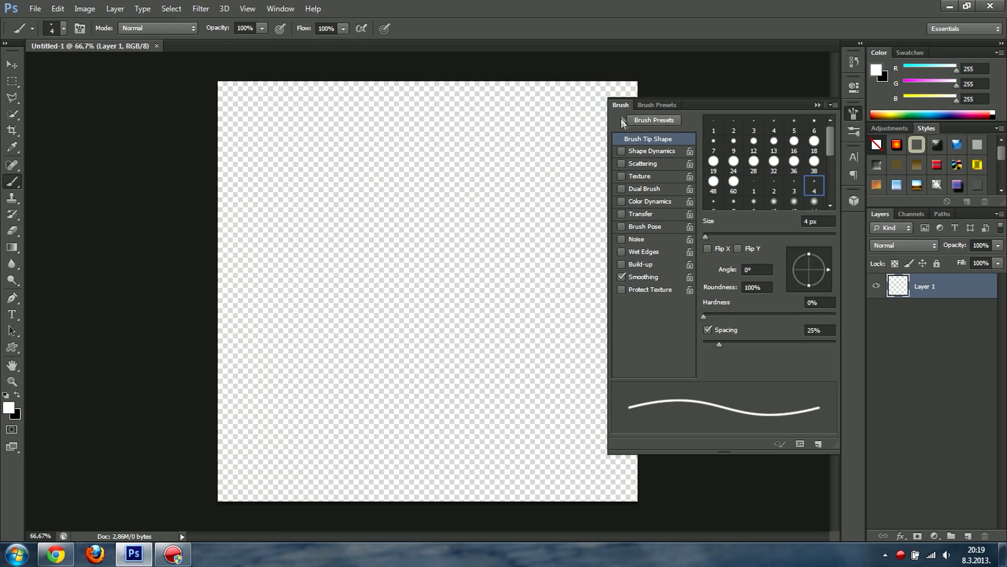
click(621, 151)
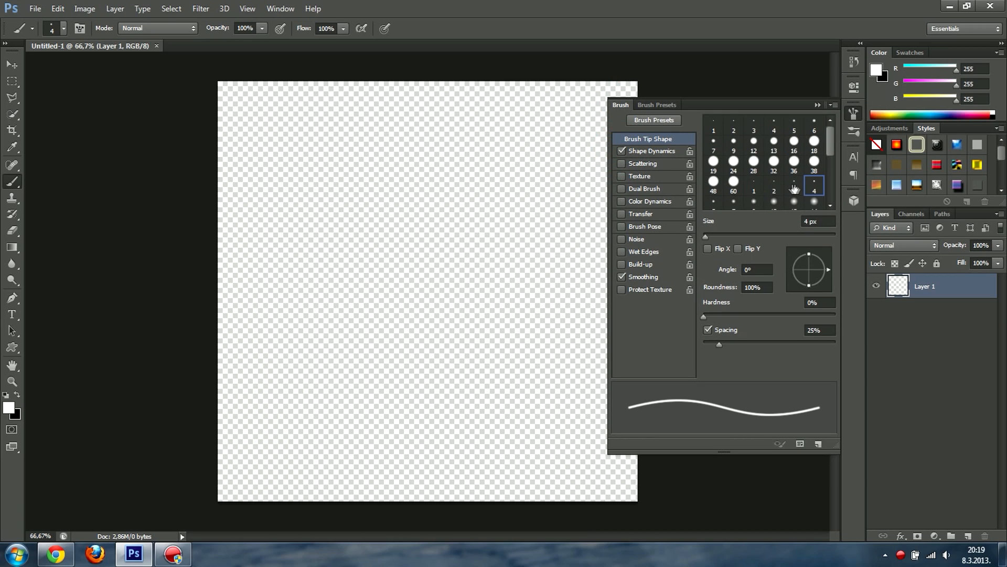
click(814, 190)
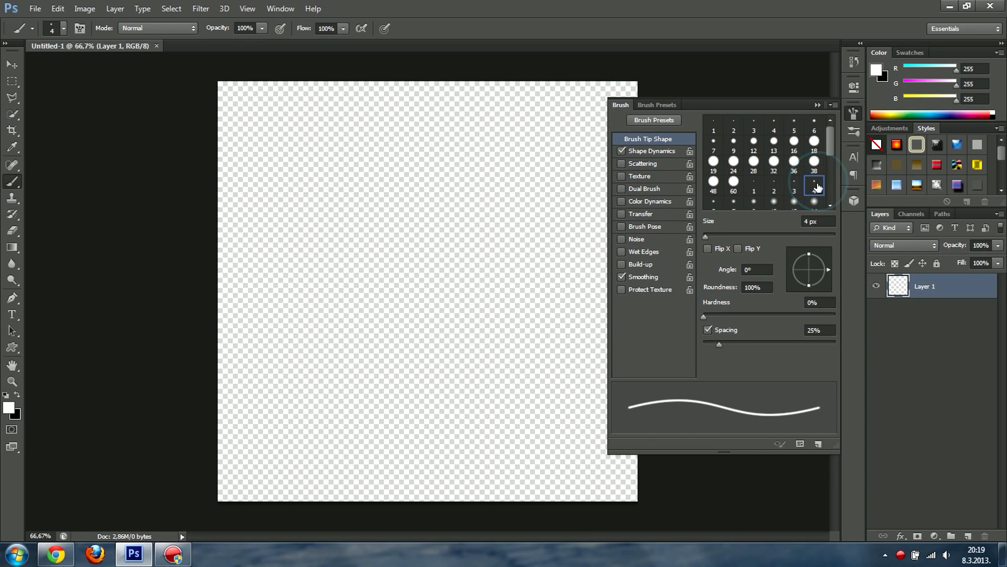
click(794, 193)
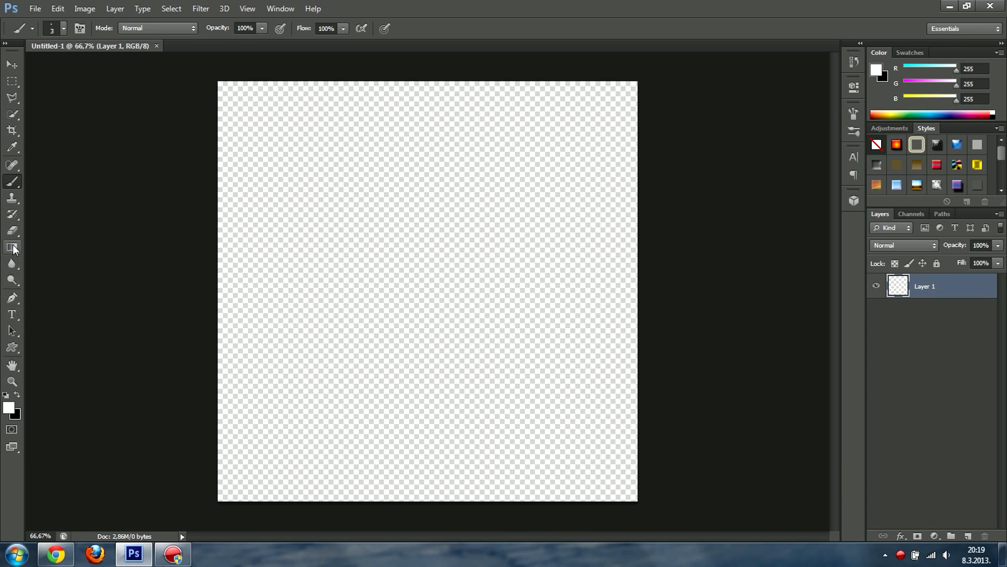
Drag a pale gray gradient from the top-left to the bottom-right corner of the canvas.
click(12, 247)
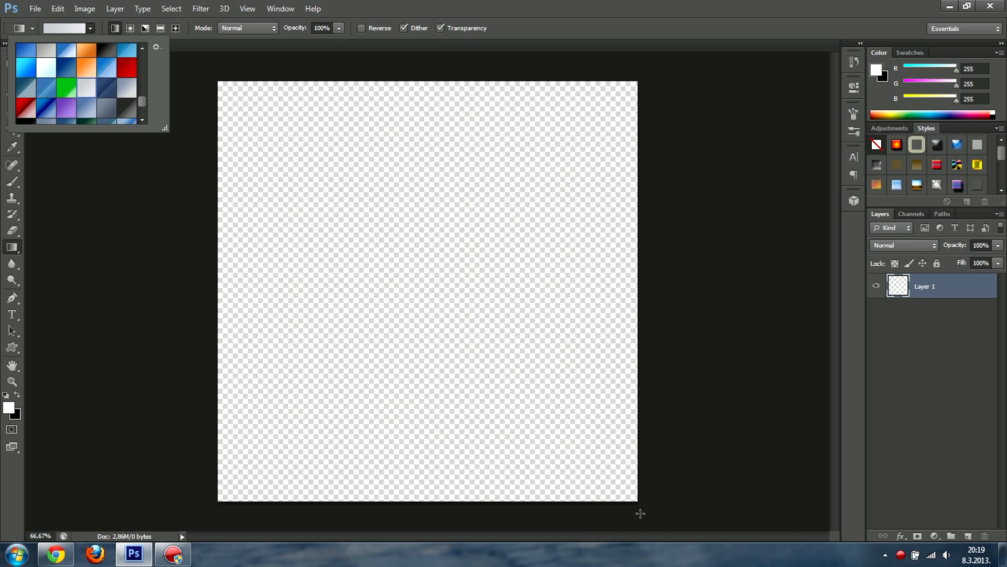
drag(227, 69, 643, 511)
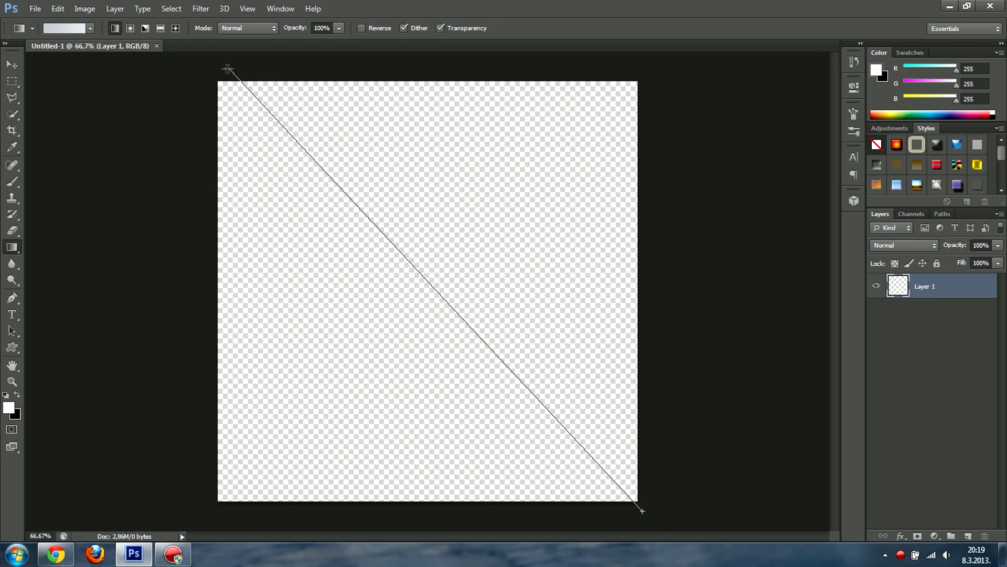
drag(228, 67, 641, 511)
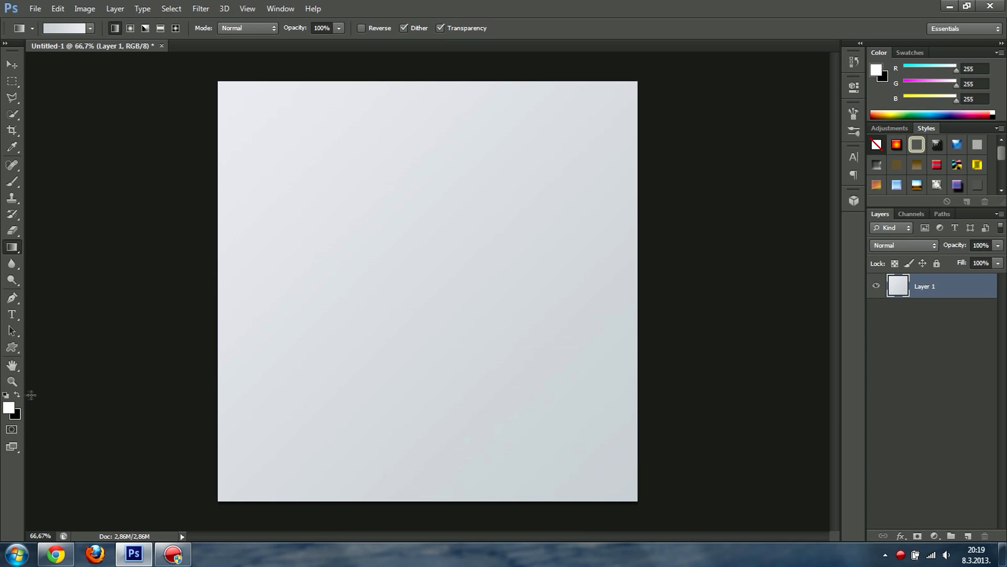
Set the foreground colour to light sky blue #49ceff in the Color Picker.
click(8, 405)
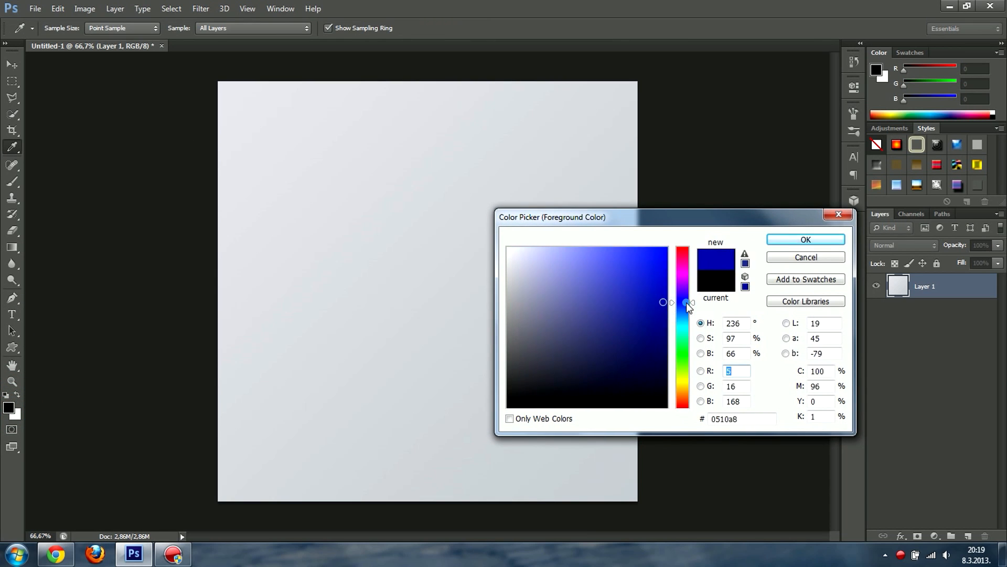
click(629, 252)
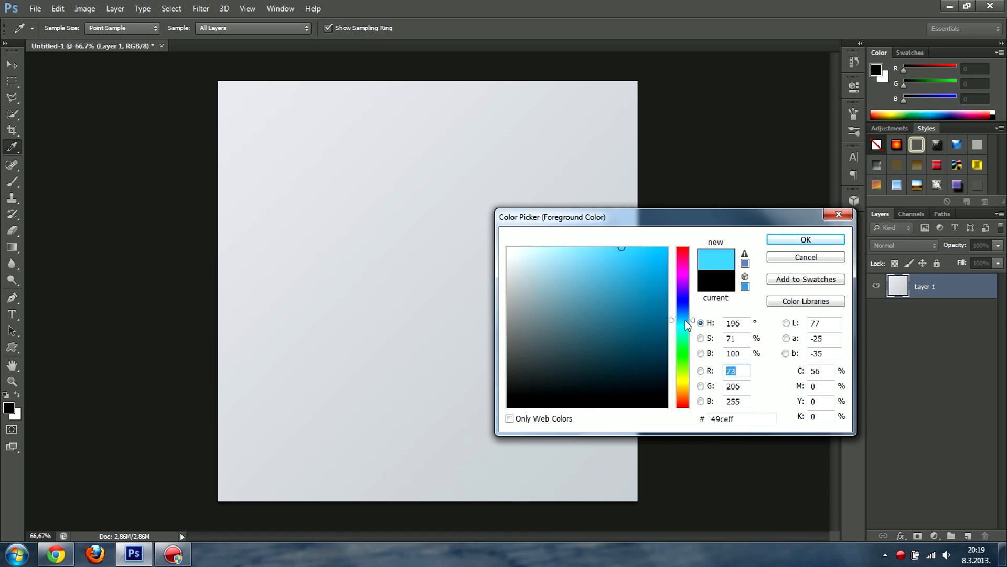
click(806, 240)
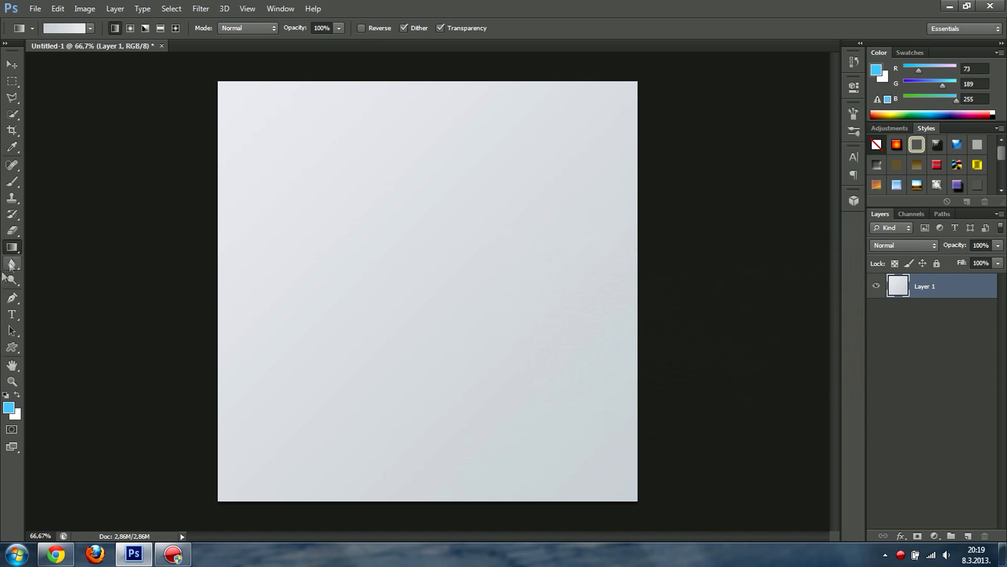
click(13, 297)
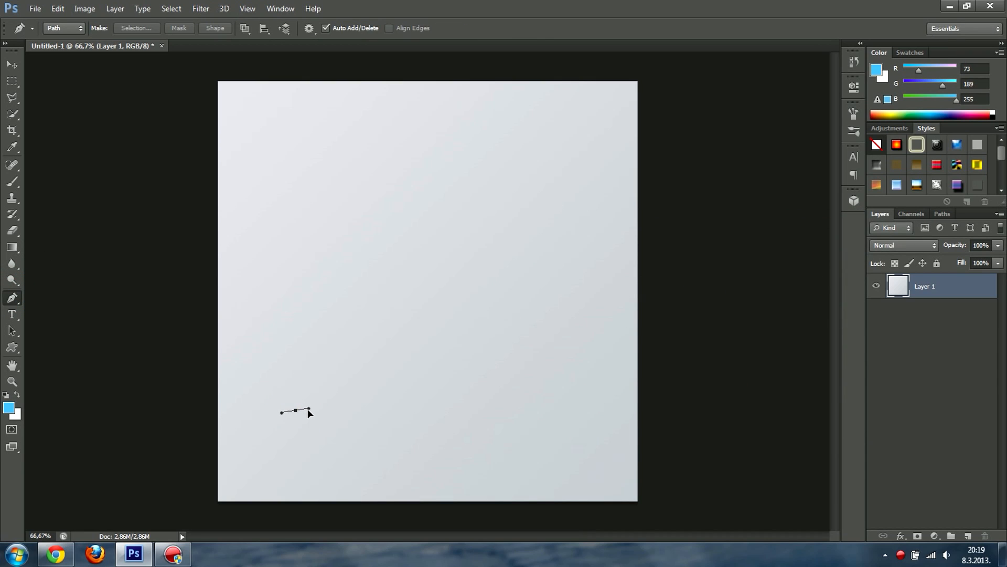
Draw an S-shaped pen path, replacing the misplaced top anchor point.
drag(305, 411, 519, 409)
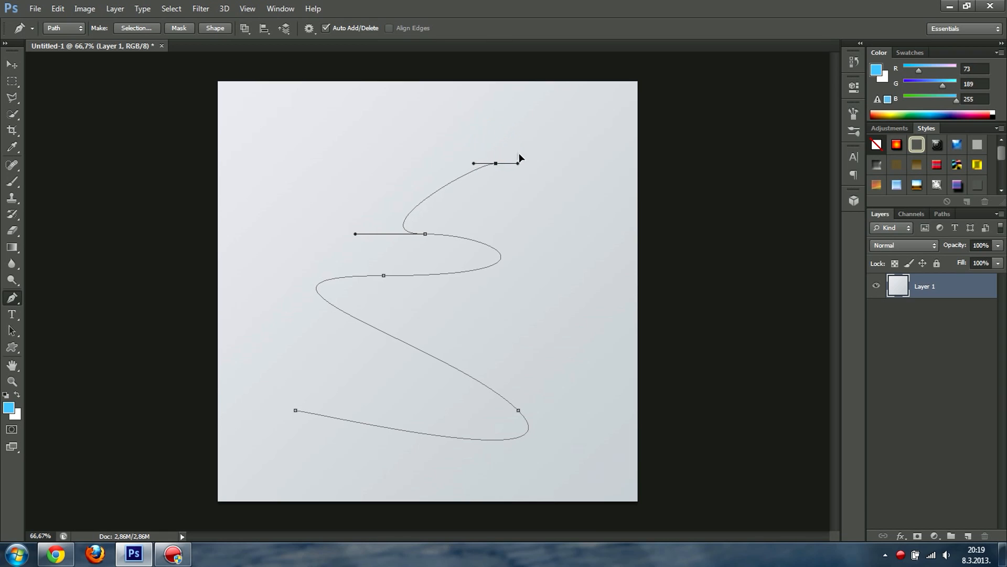
drag(521, 161, 667, 164)
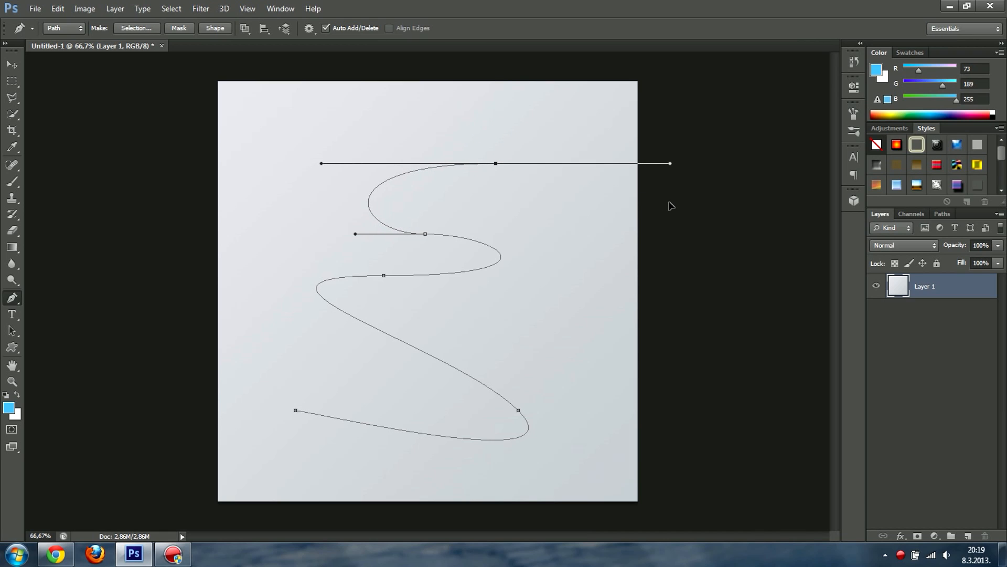
click(495, 163)
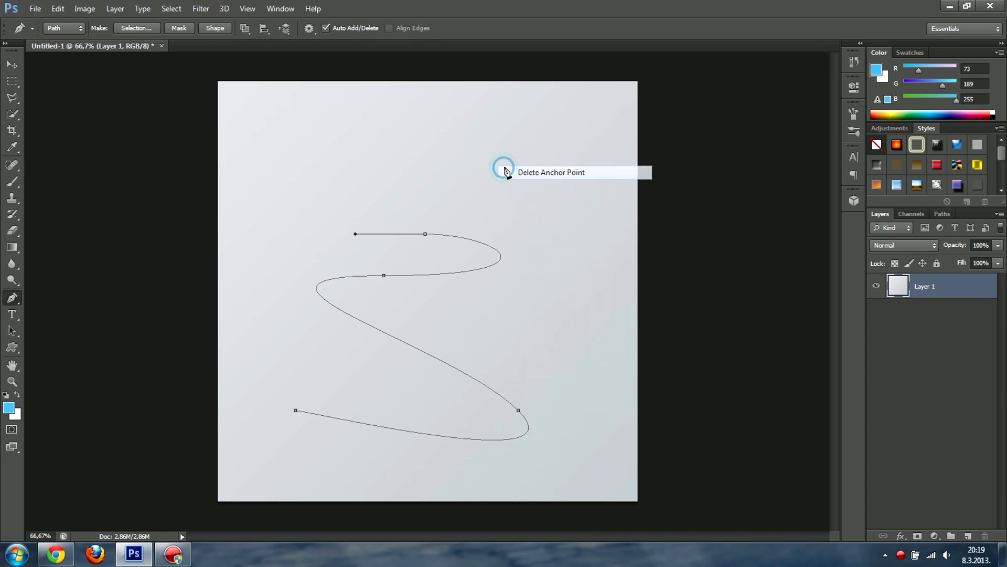
click(503, 173)
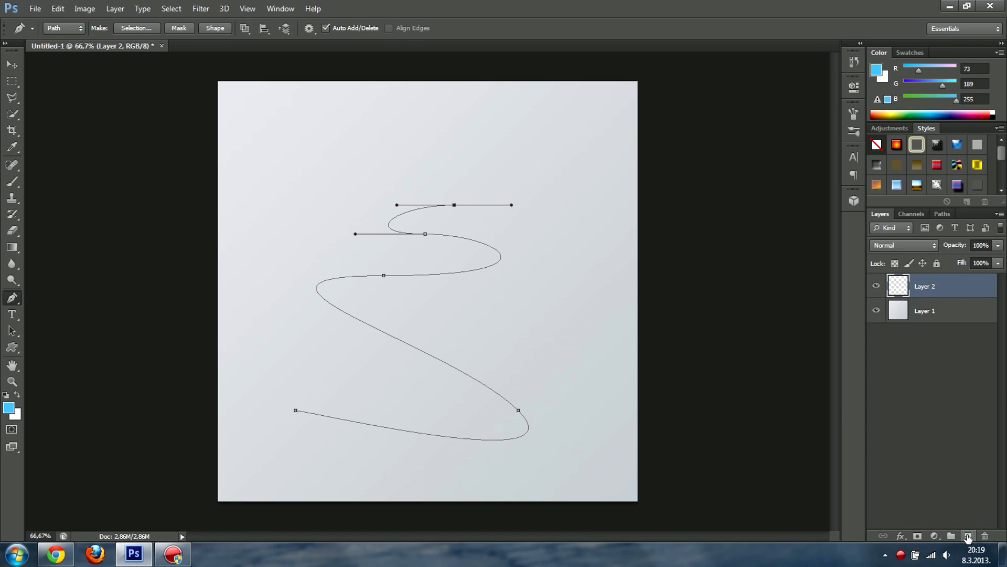
Stroke the path with the Brush using Simulate Pressure for a tapered light-blue line.
right_click(437, 202)
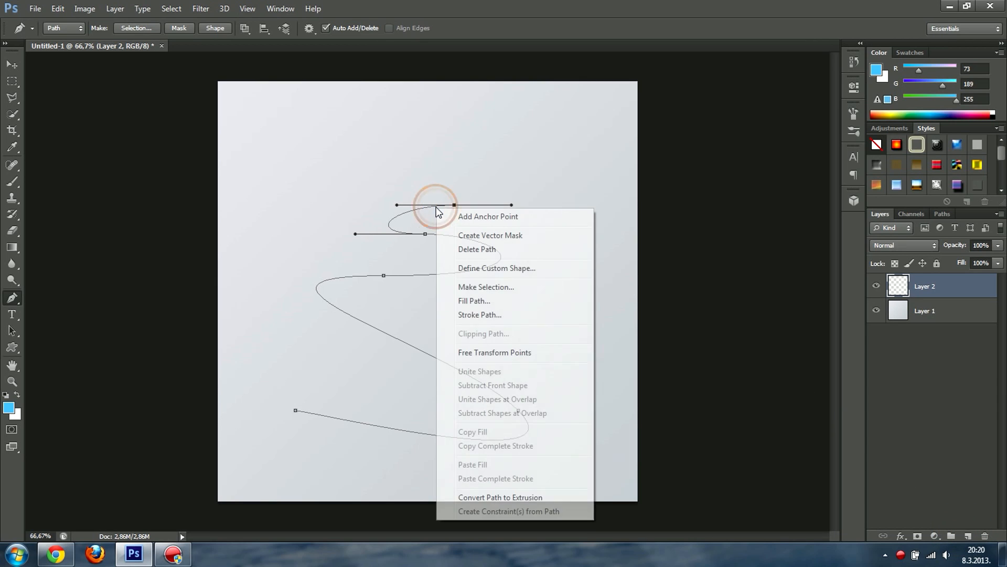
click(480, 315)
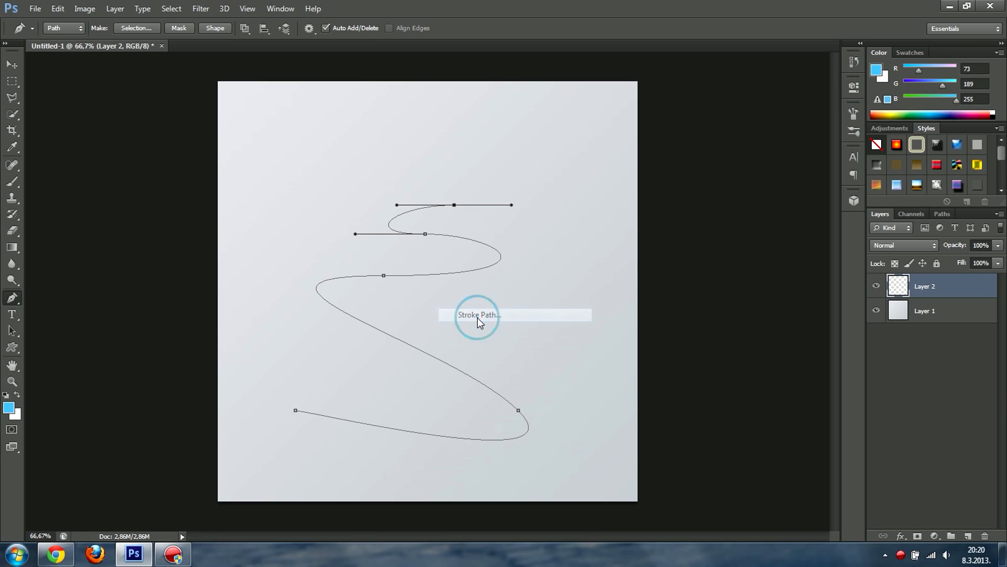
click(476, 314)
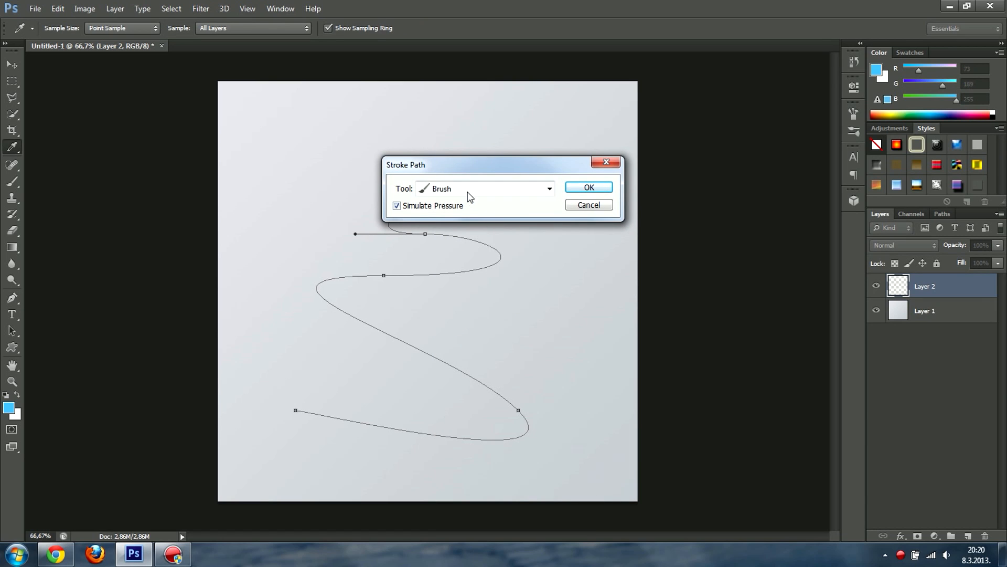
click(549, 189)
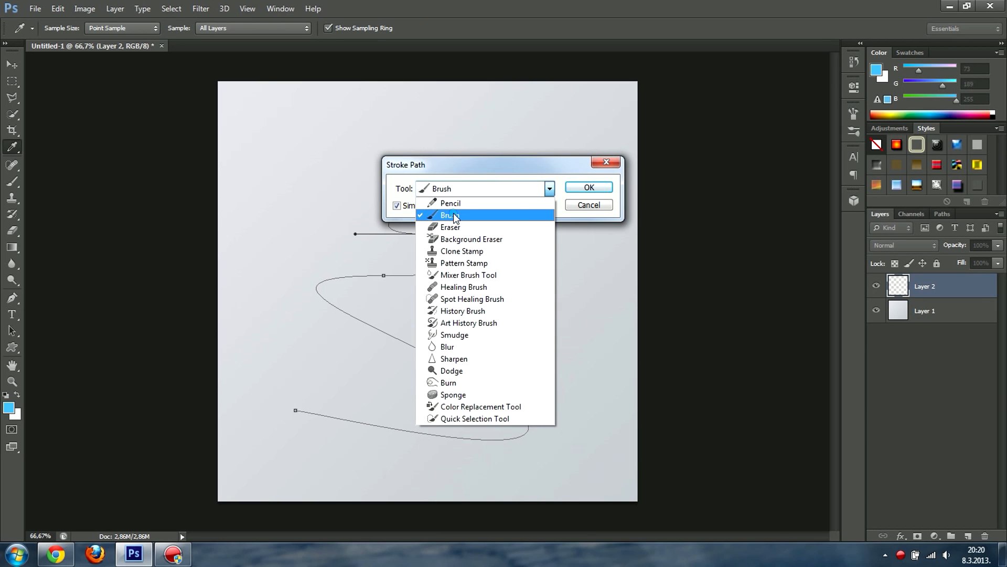
click(451, 214)
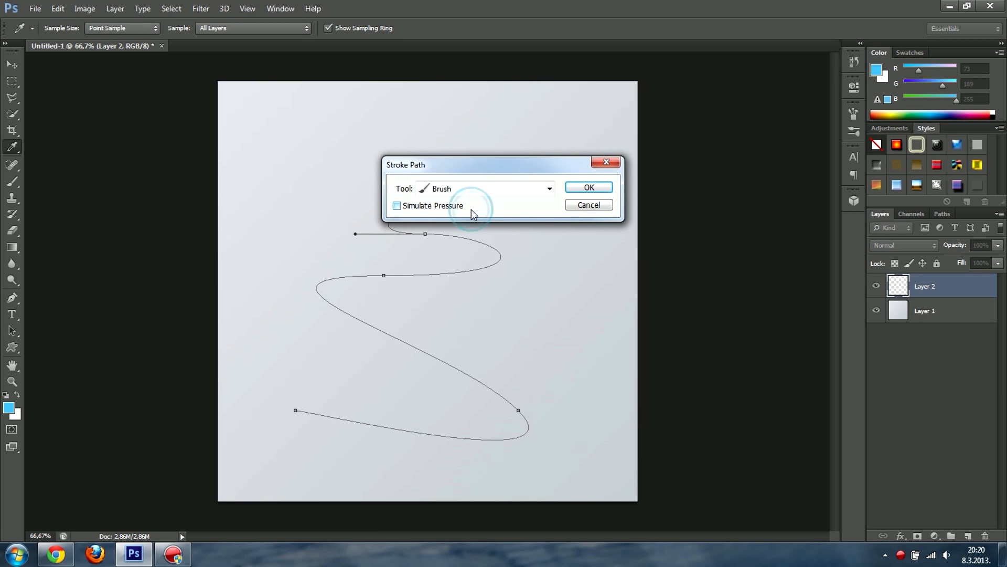
click(397, 206)
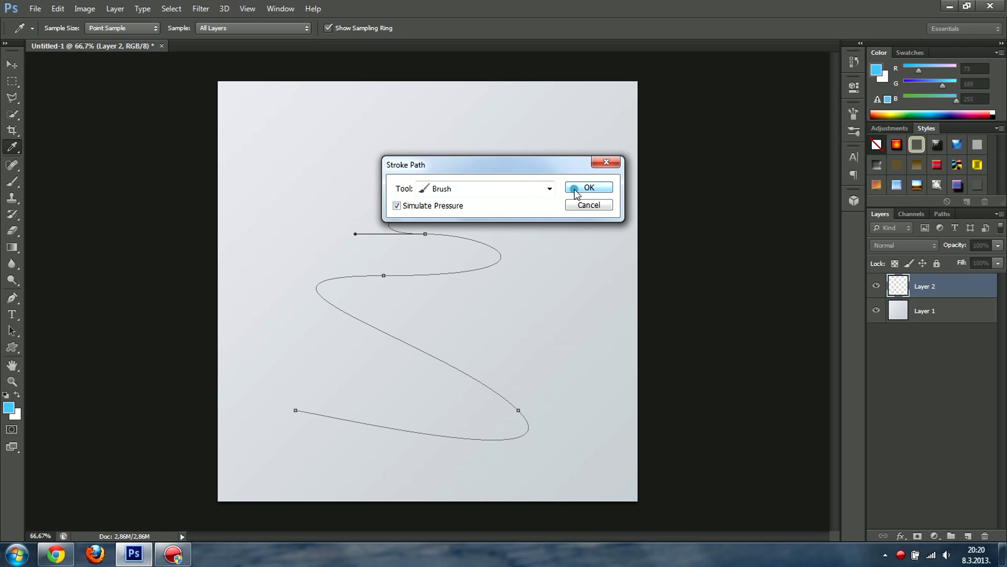
click(590, 187)
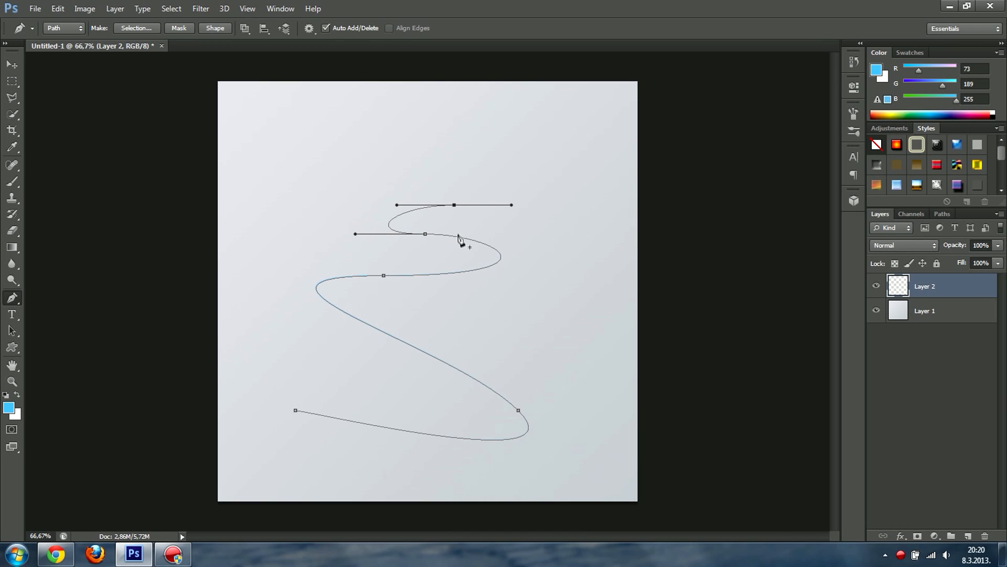
right_click(461, 239)
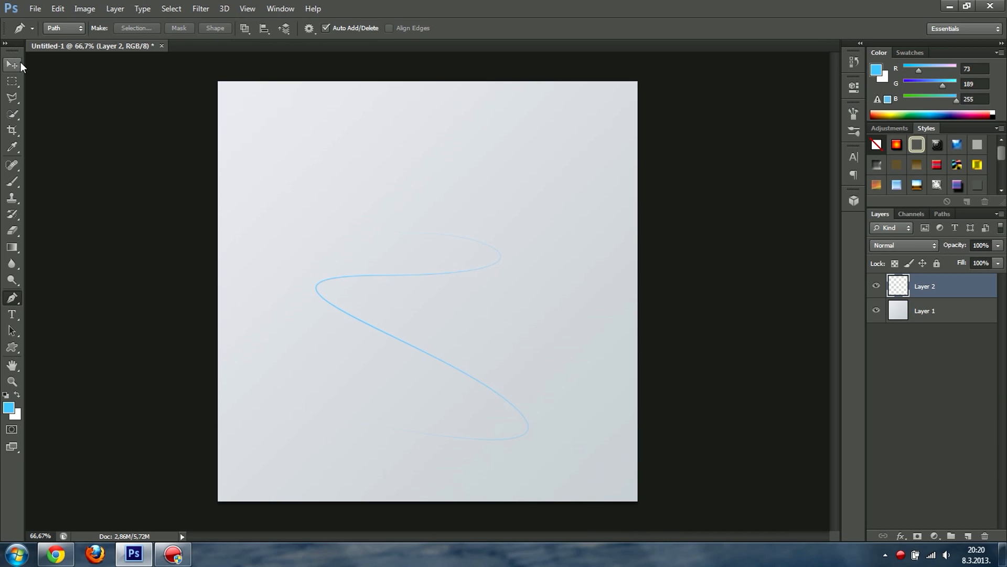
With the Move tool, drag Layer 2's blue line upward and slightly right.
click(11, 65)
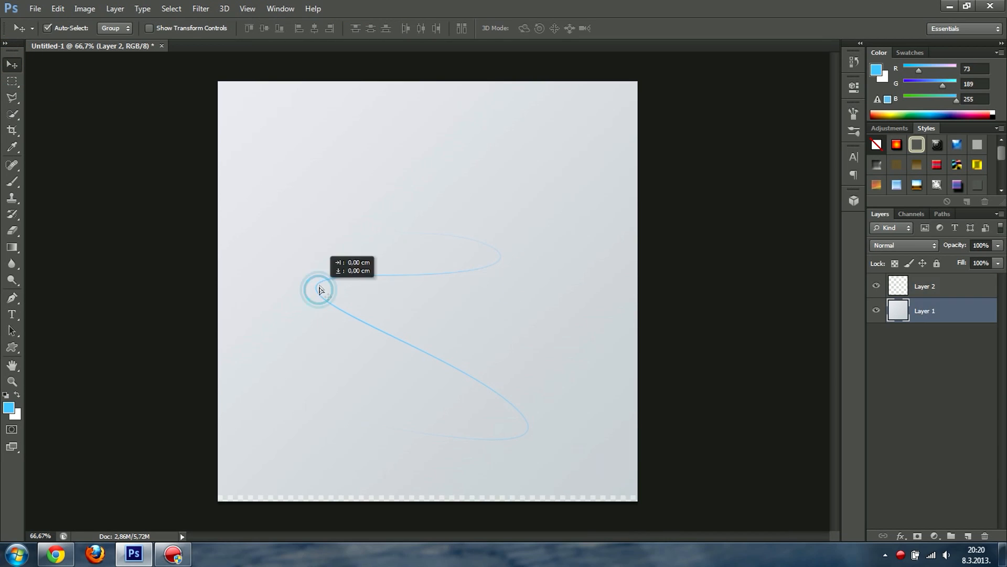
click(925, 310)
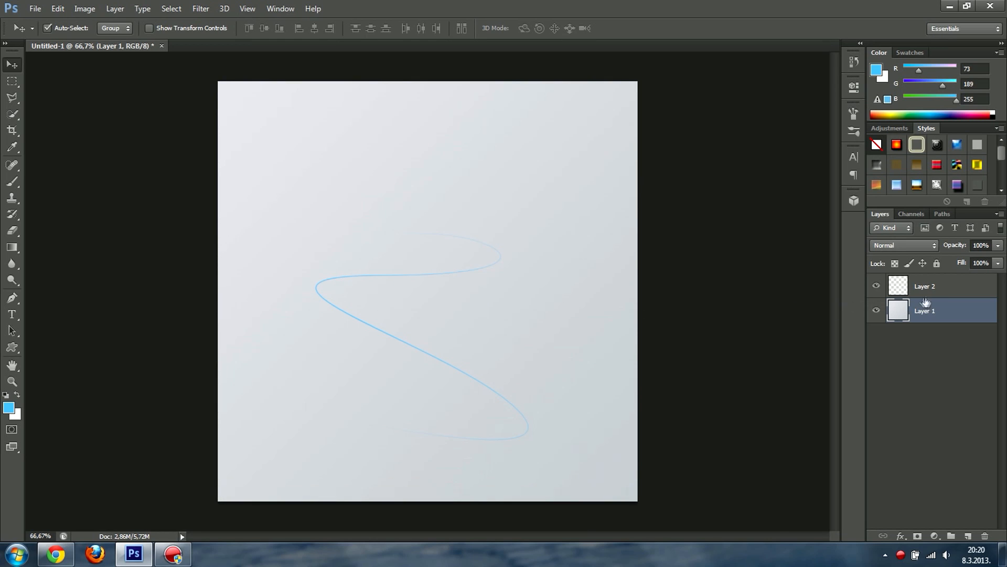
click(925, 286)
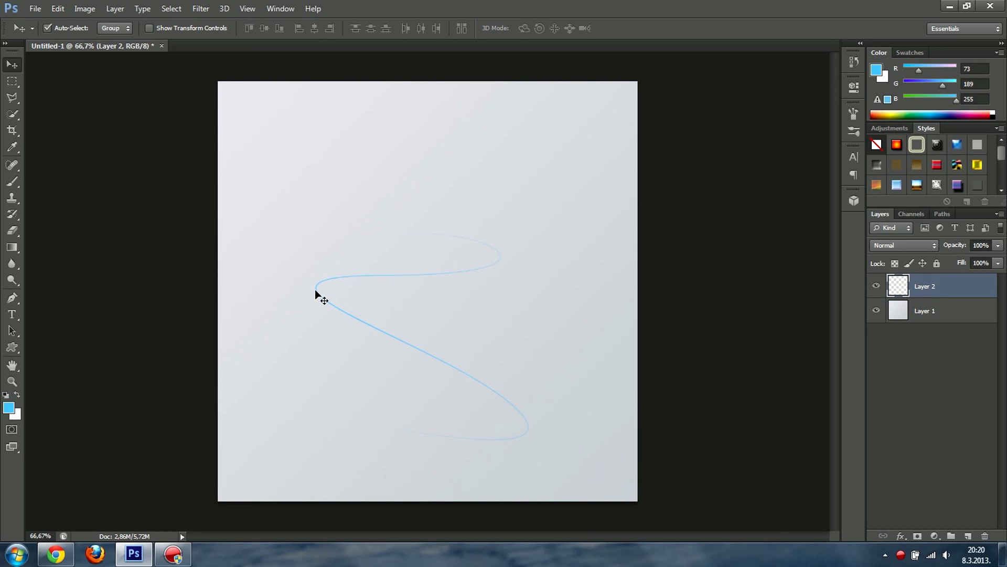
drag(321, 296, 340, 225)
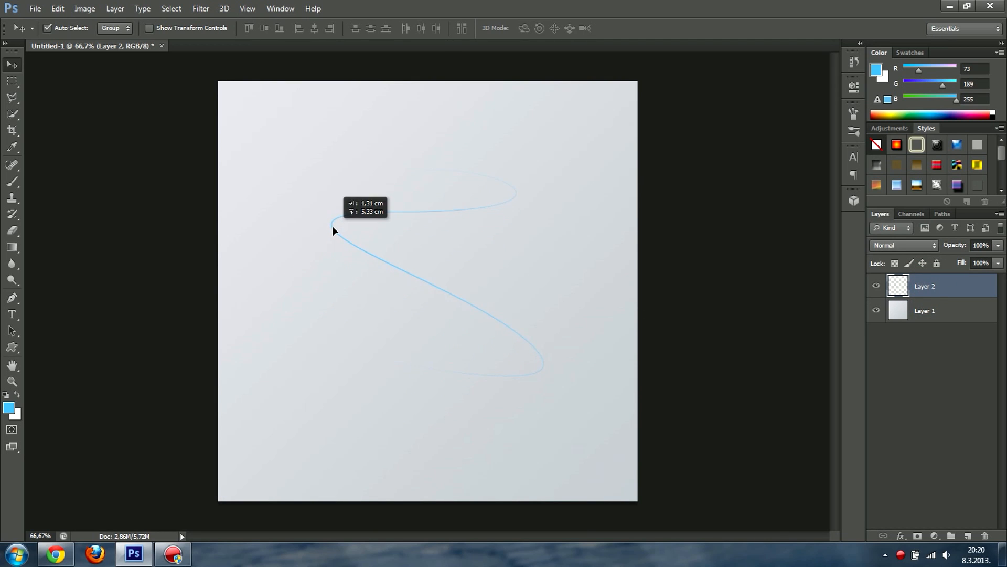